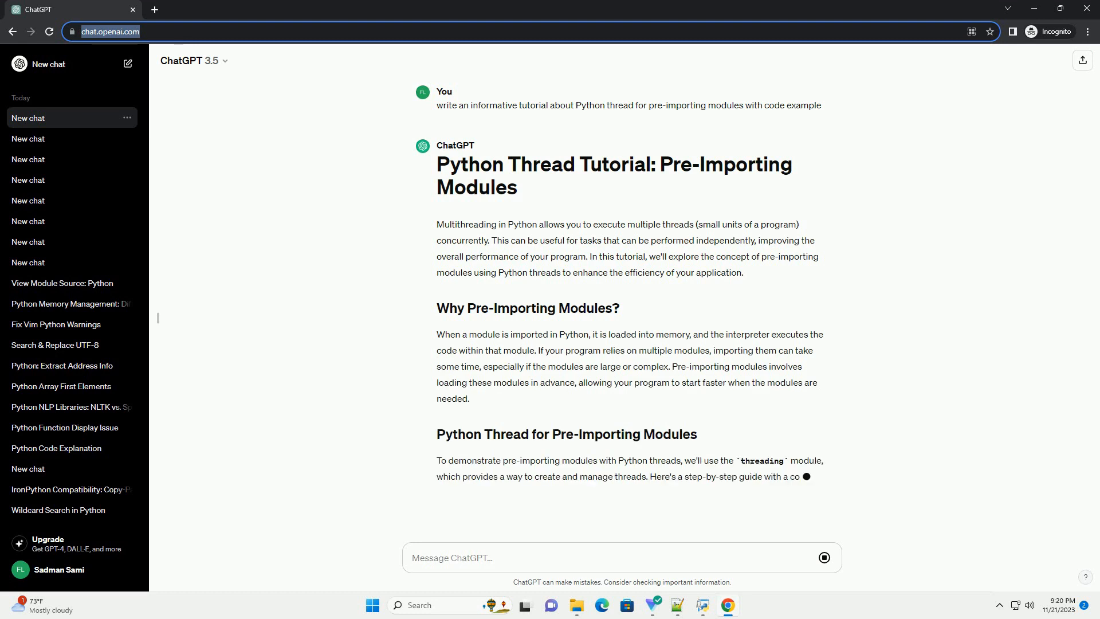
scroll(down, 3)
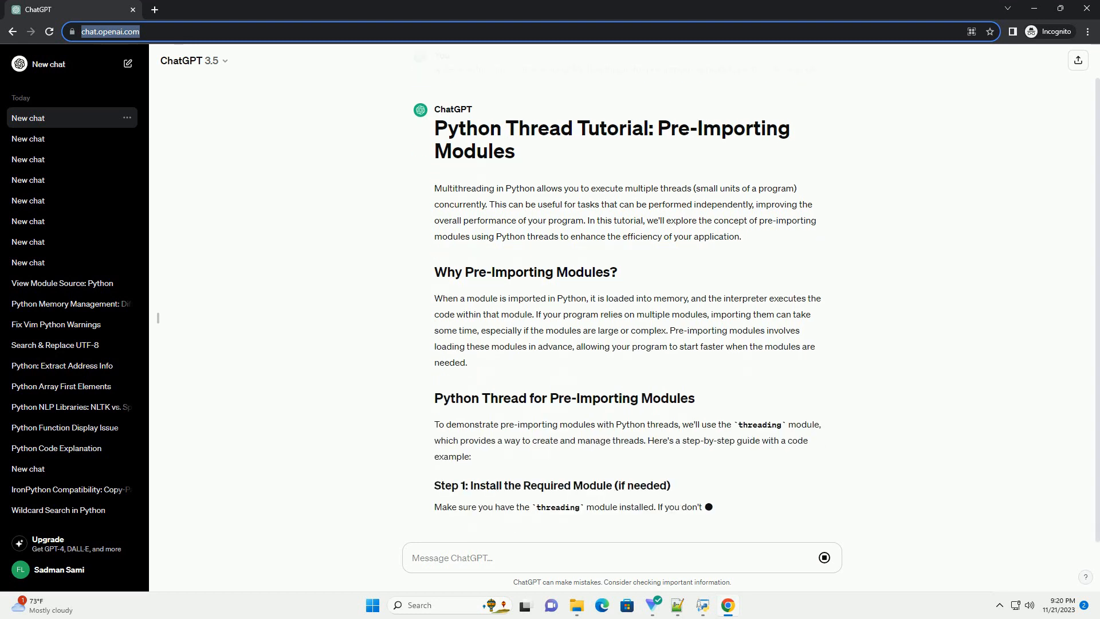
scroll(down, 3)
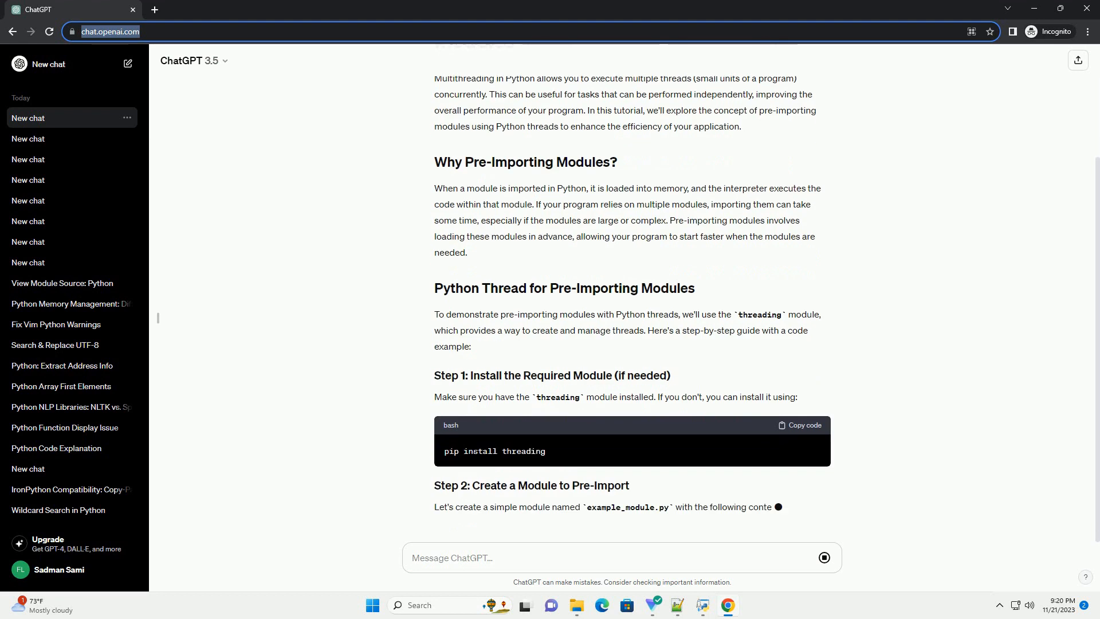
scroll(down, 3)
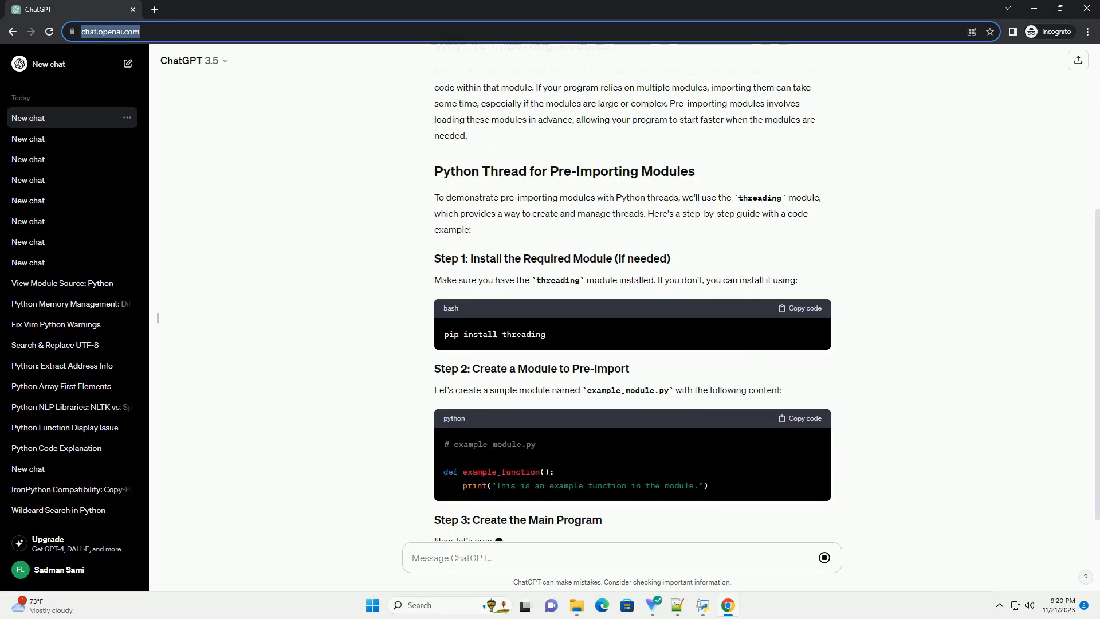
scroll(down, 3)
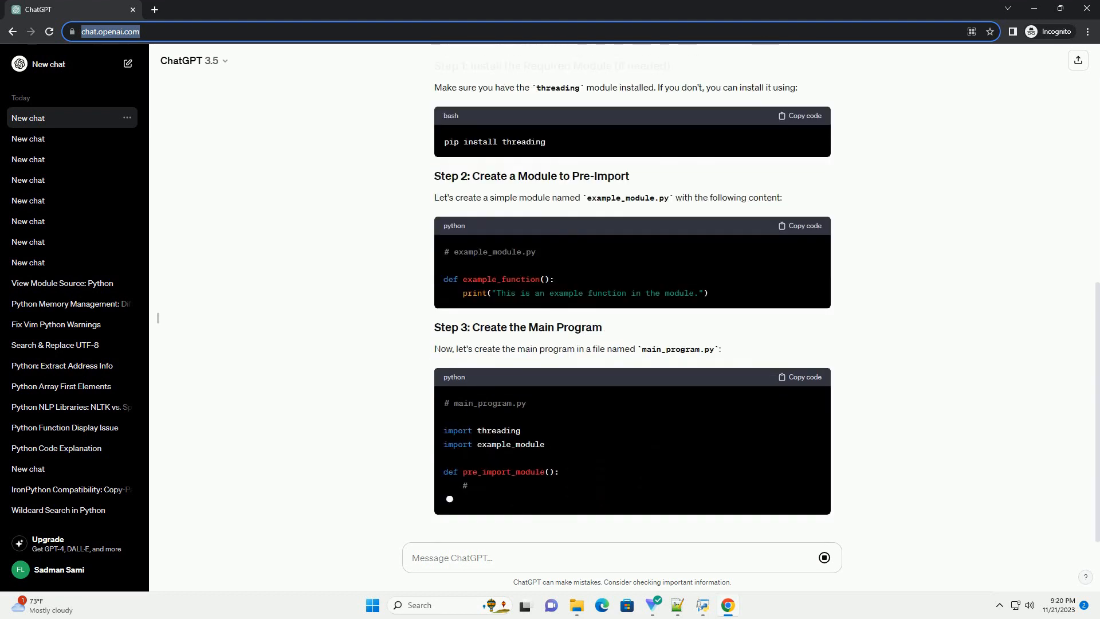
scroll(down, 3)
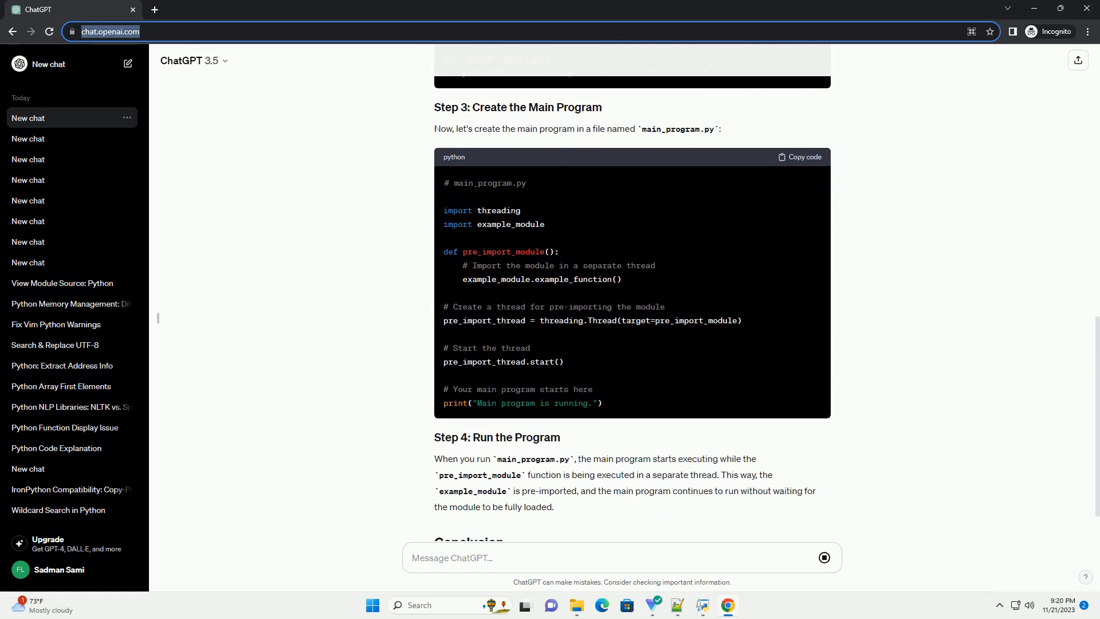
scroll(down, 3)
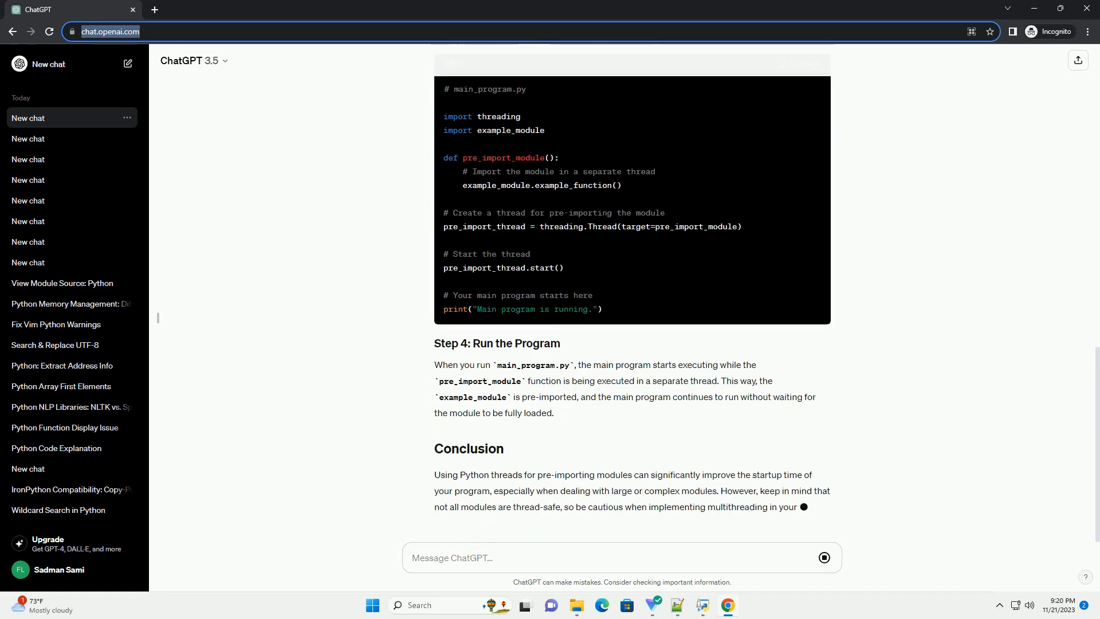